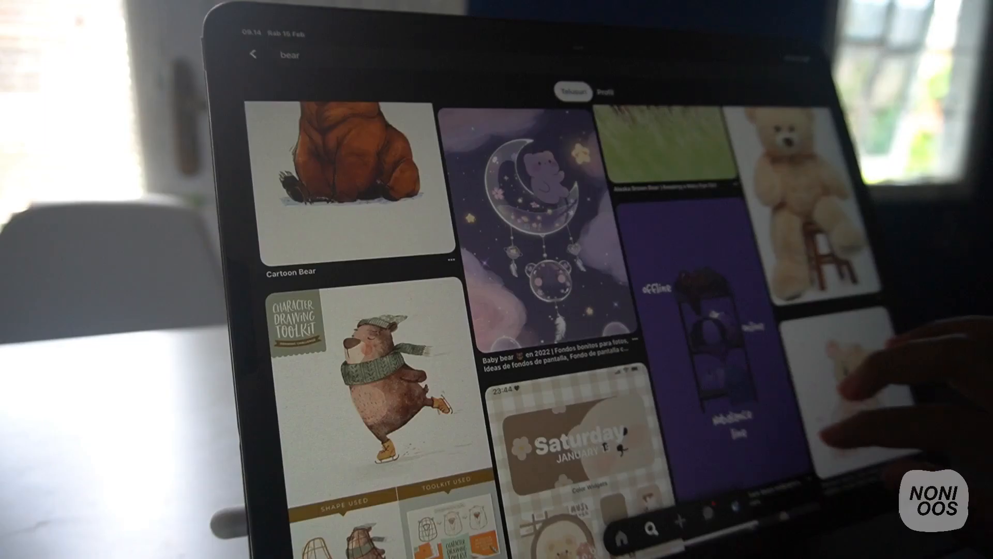
Scroll down through the currently open web page
scroll(down, 3)
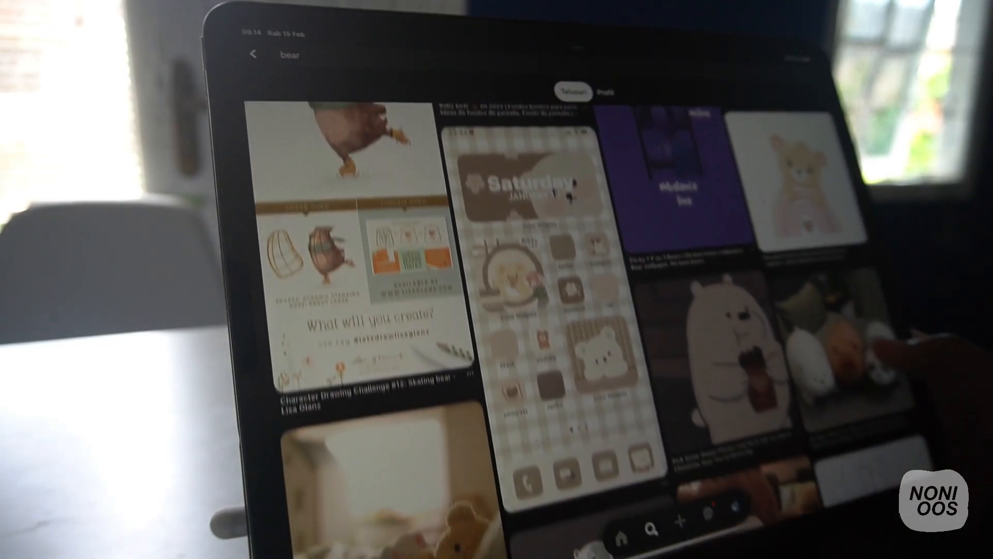
scroll(down, 3)
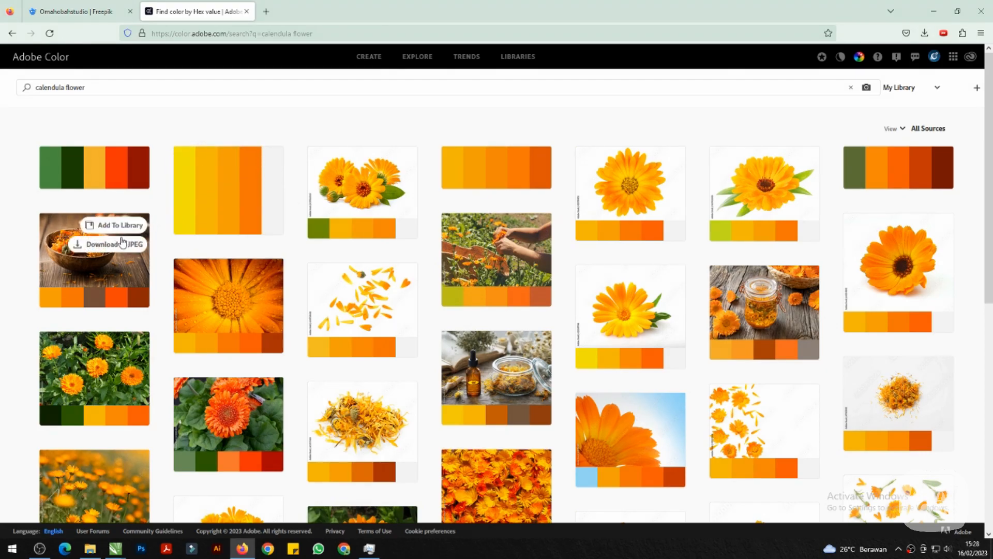
scroll(down, 3)
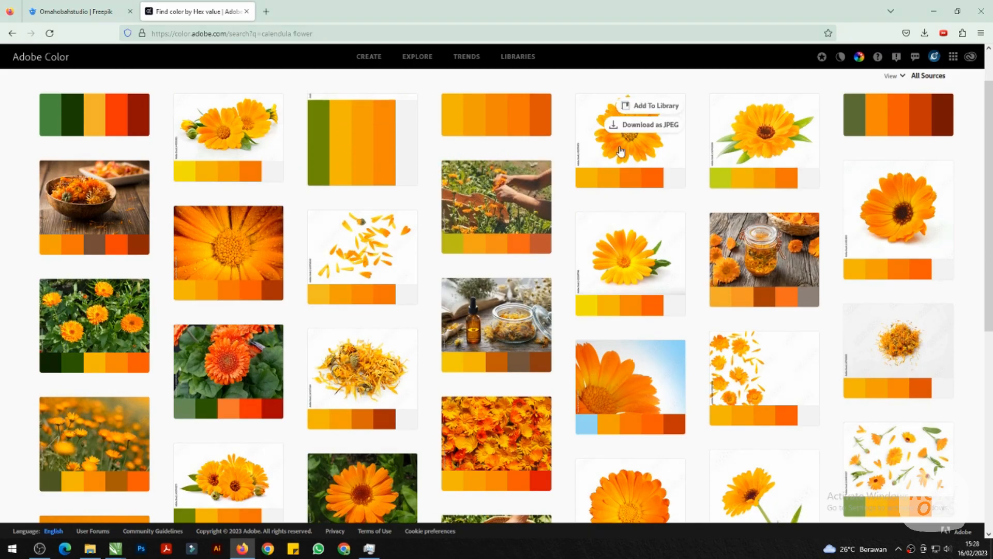
mouse_move(713, 306)
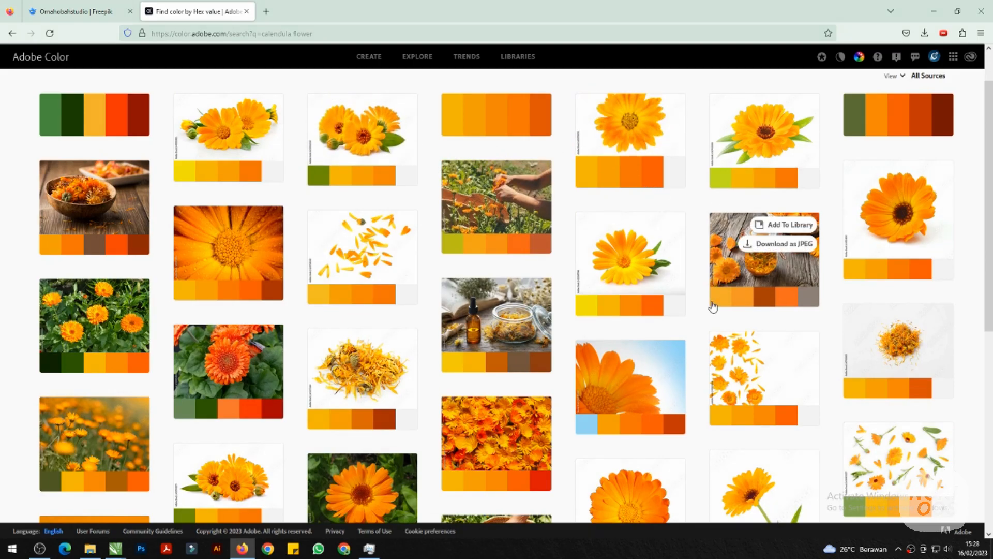
scroll(down, 3)
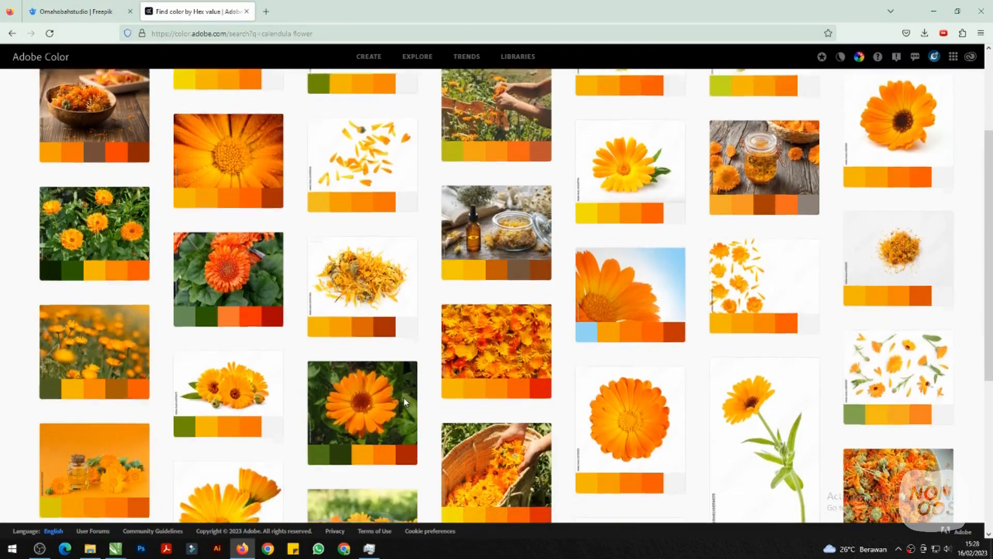
scroll(down, 3)
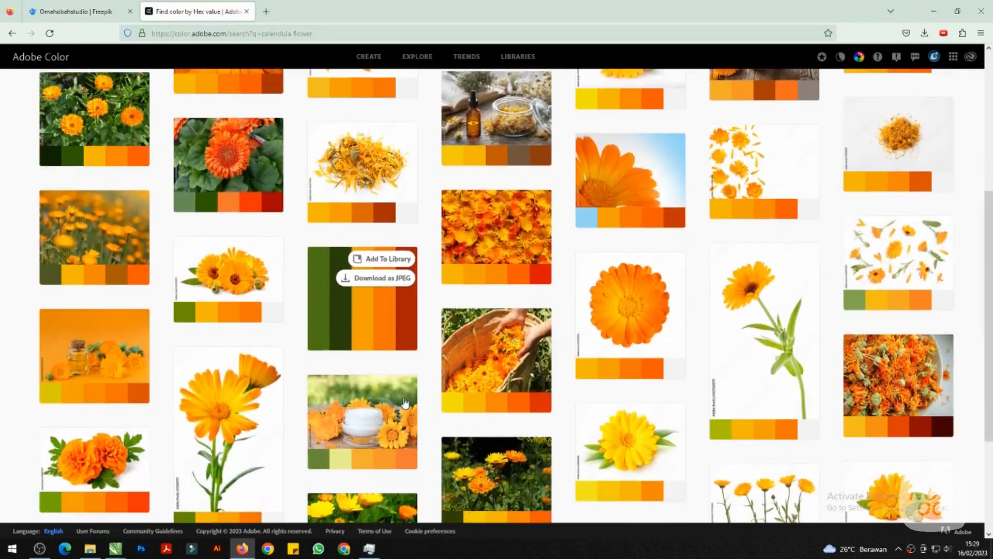
scroll(down, 3)
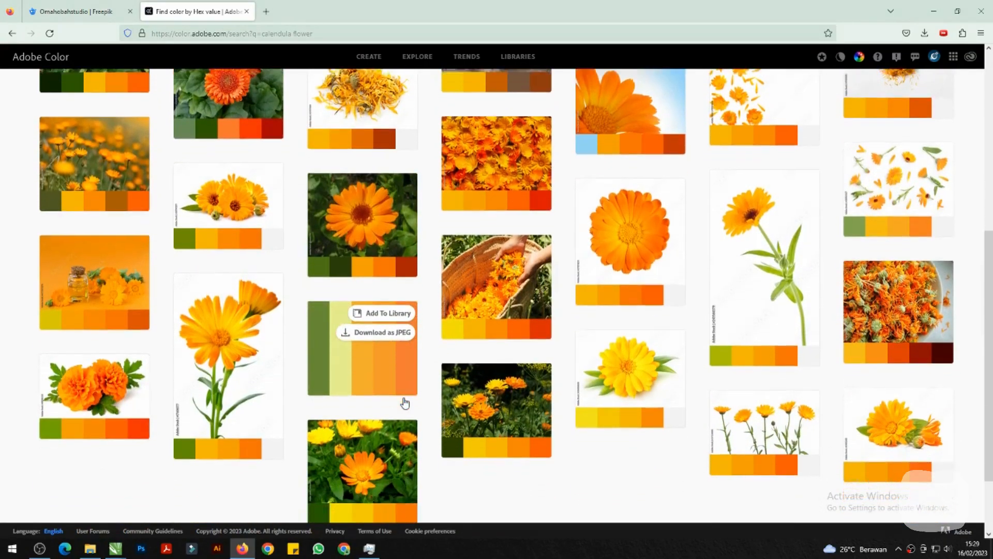
scroll(down, 3)
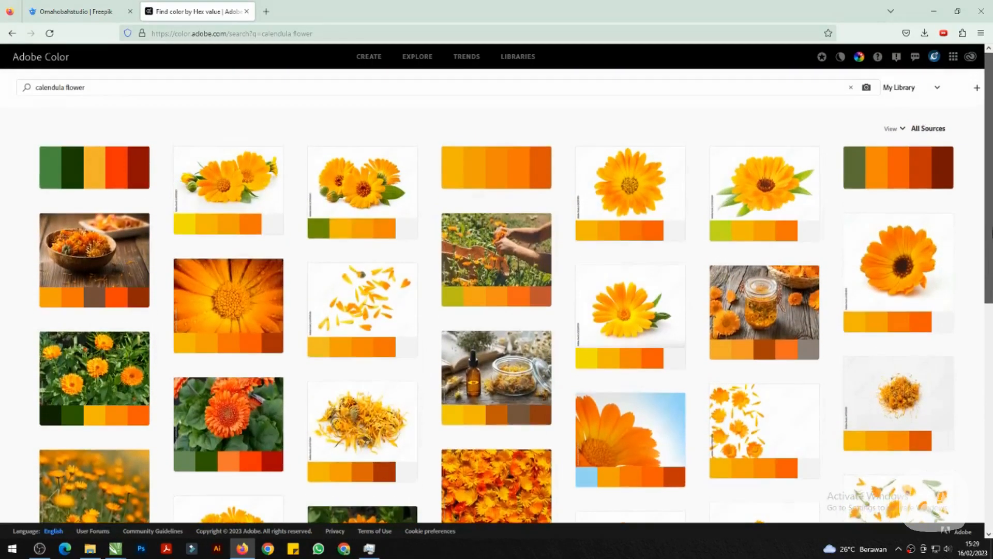
mouse_move(630, 193)
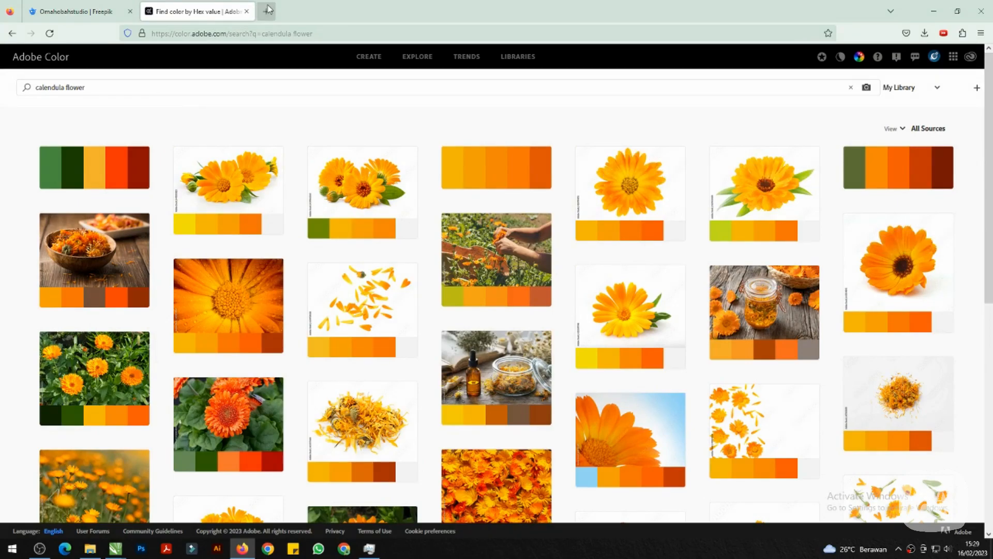
Open colorhunt.co in a new tab and browse one palette category
click(267, 9)
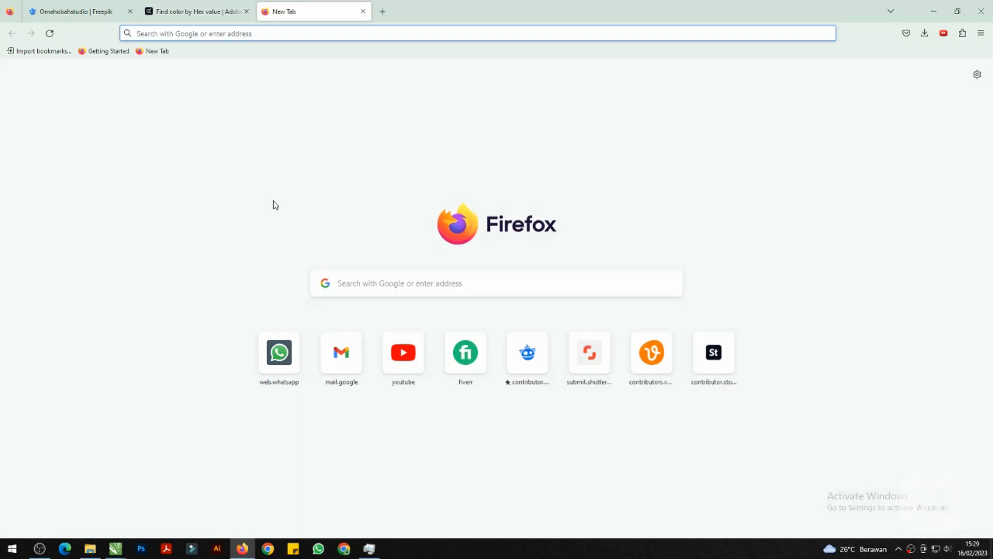
text(colo)
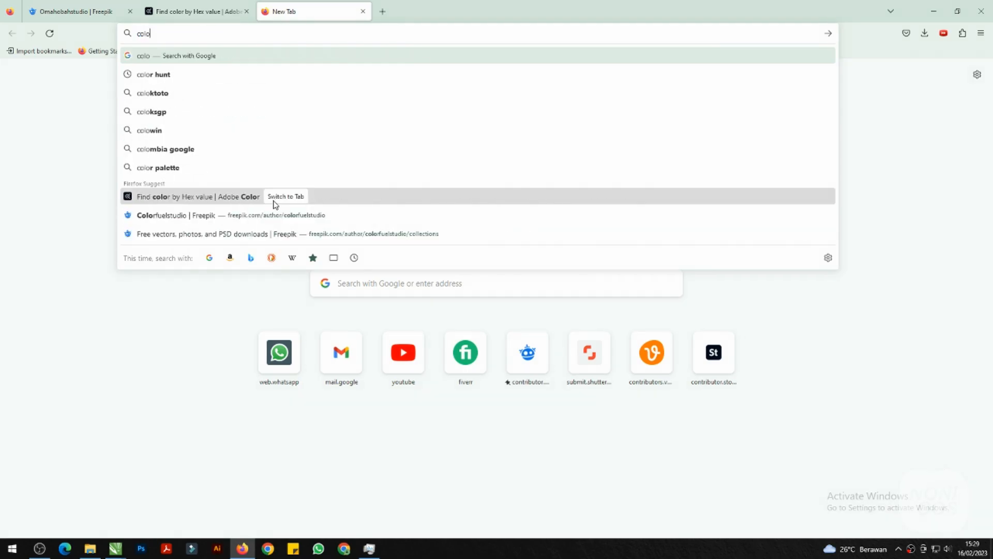
click(152, 74)
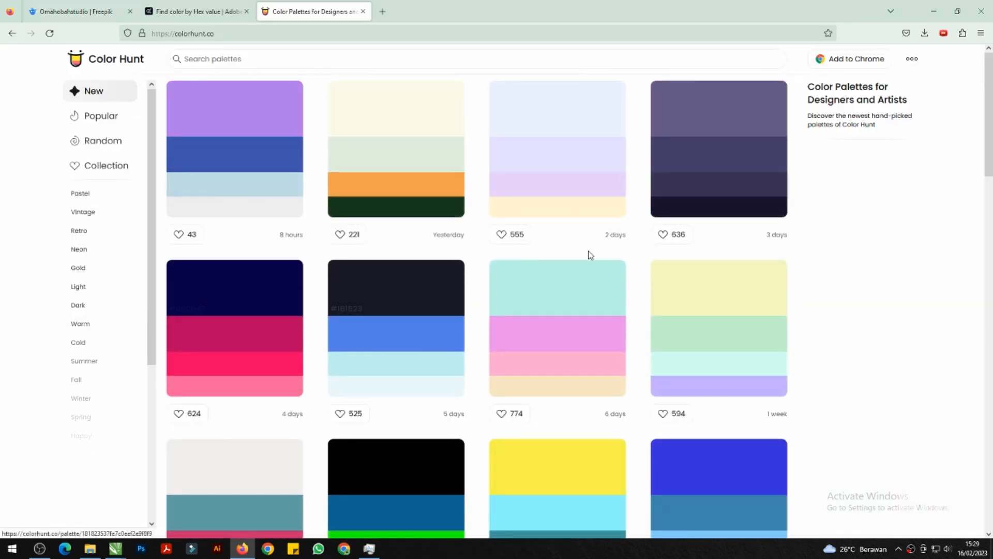
scroll(down, 3)
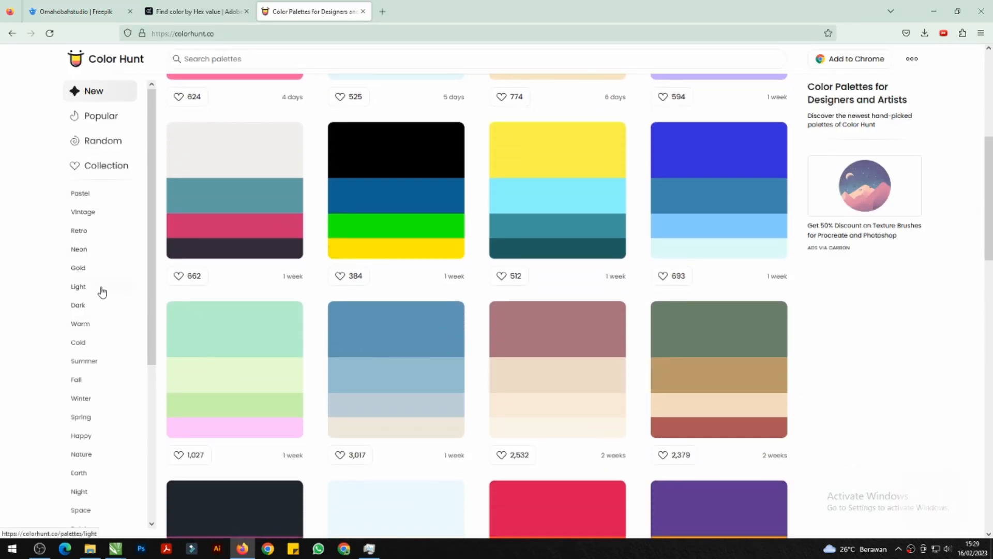
scroll(down, 3)
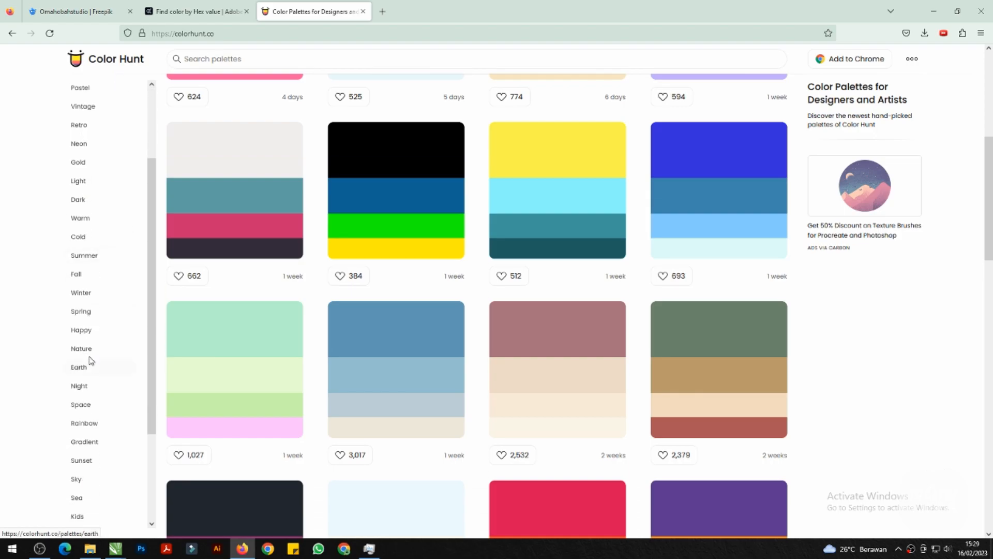
click(82, 348)
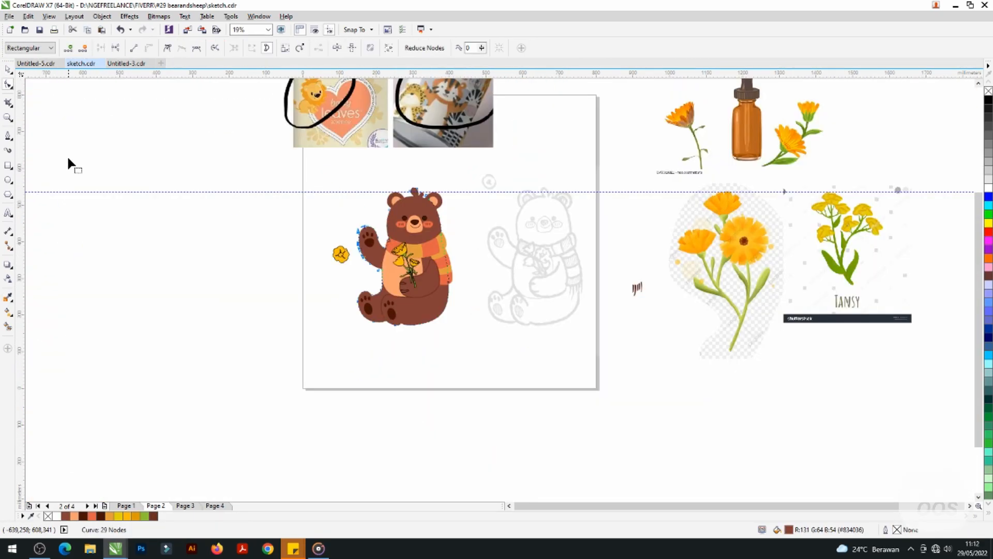
Zoom the view to 300% on the bear's yellow flowers
text(300%)
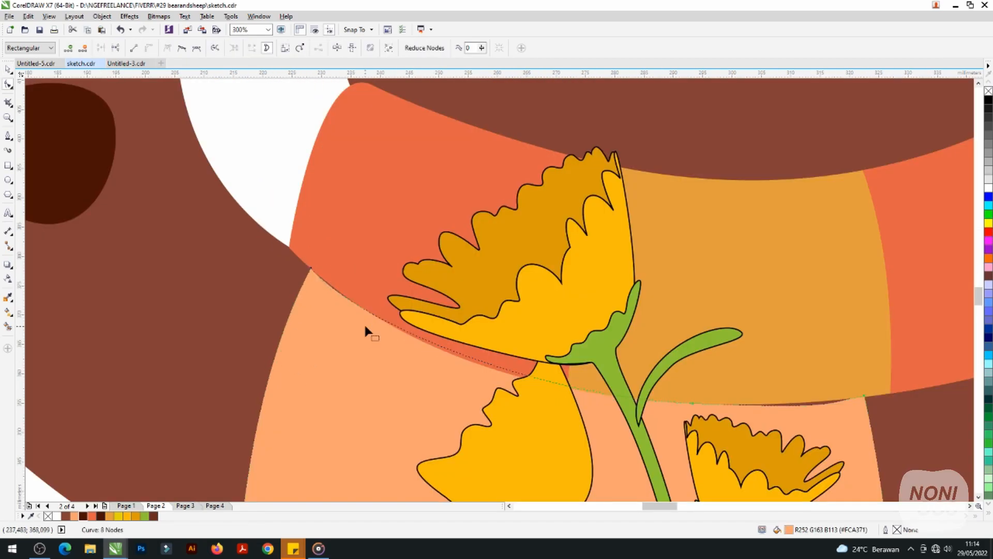